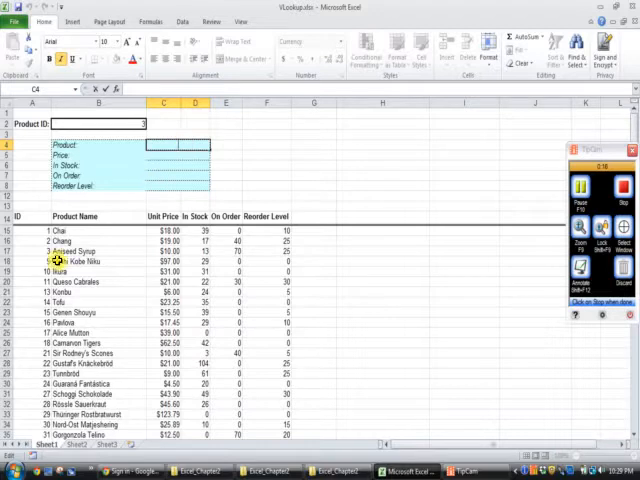
mouse_move(52, 240)
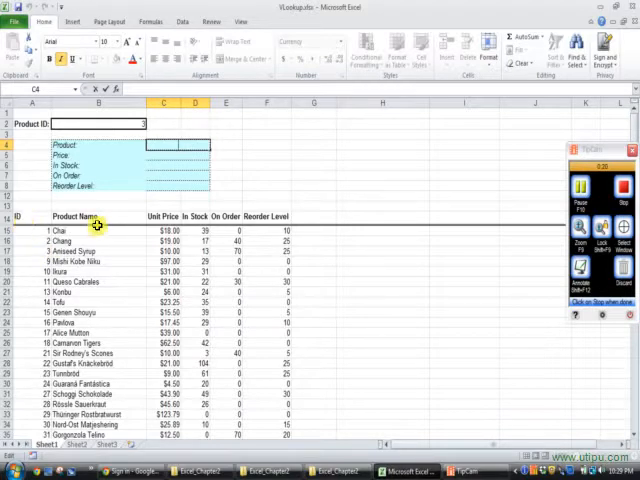
mouse_move(164, 230)
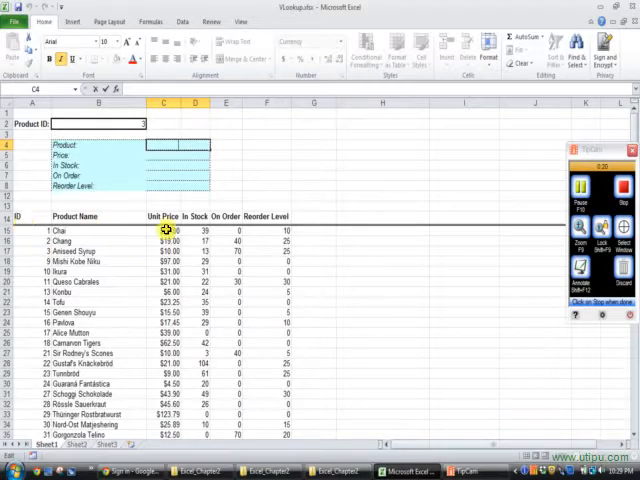
mouse_move(220, 238)
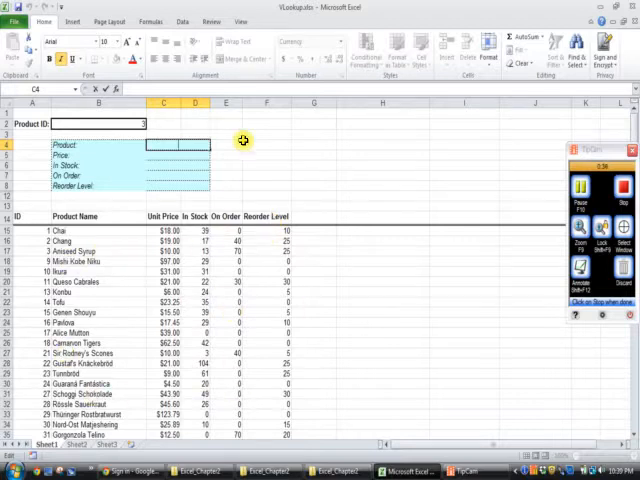
mouse_move(224, 156)
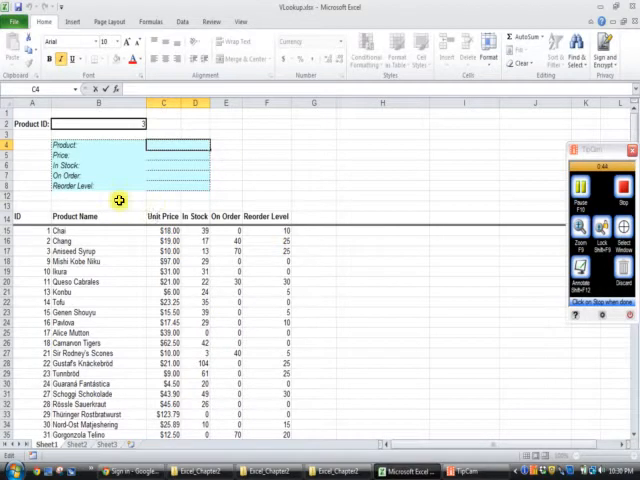
mouse_move(42, 340)
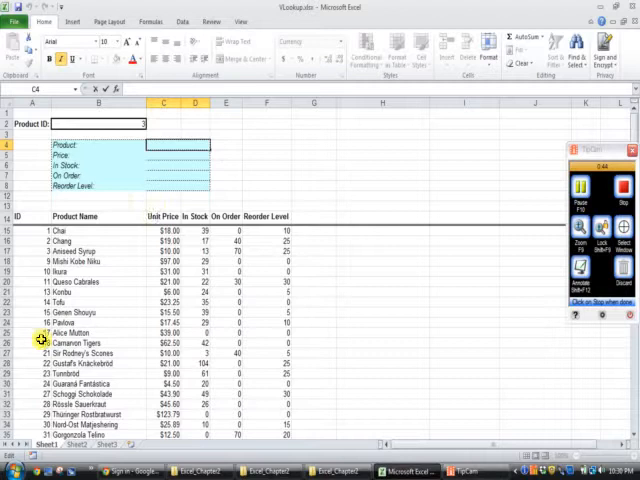
mouse_move(80, 128)
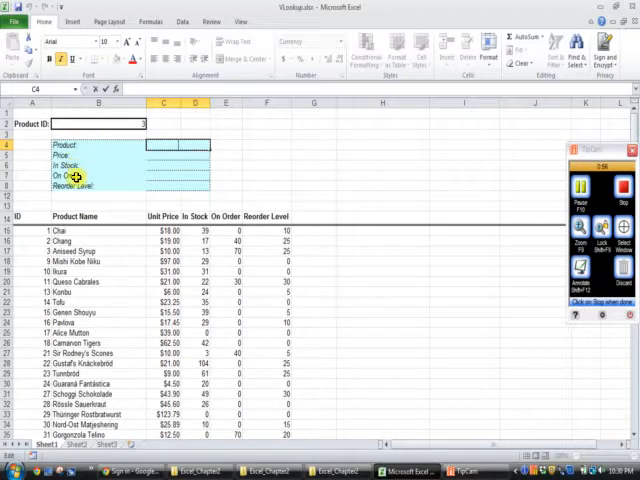
mouse_move(96, 188)
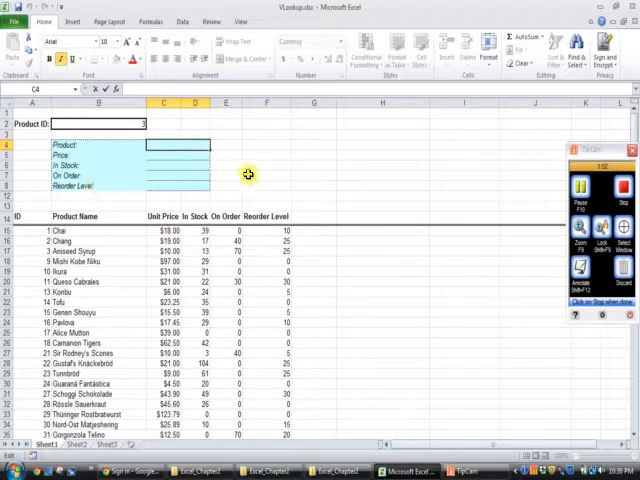
mouse_move(144, 100)
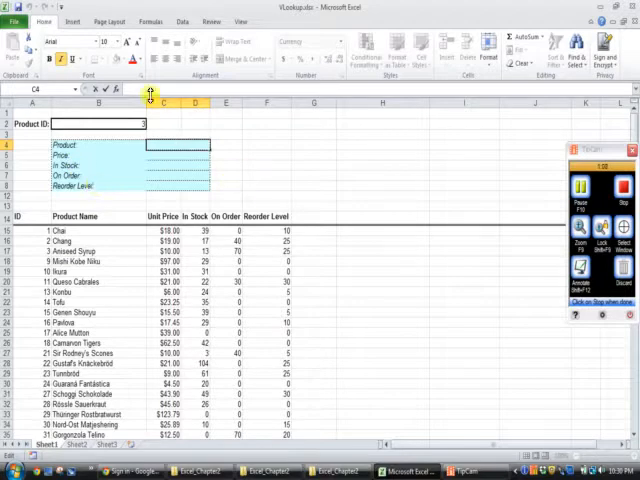
Step: Search the function library for 'vlookup' to insert VLOOKUP in the Product cell
click(122, 90)
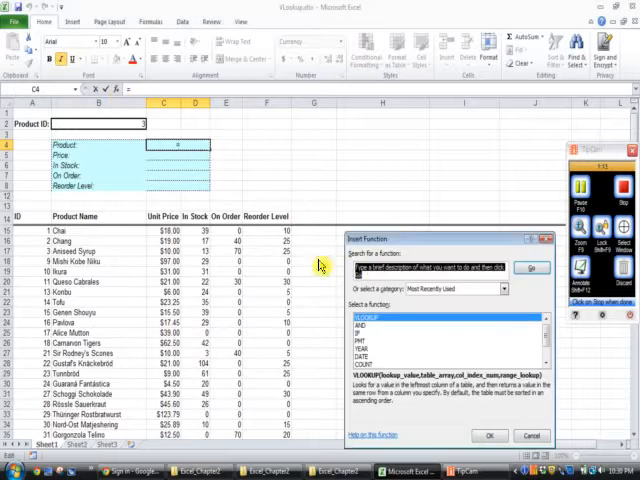
text(vlookup)
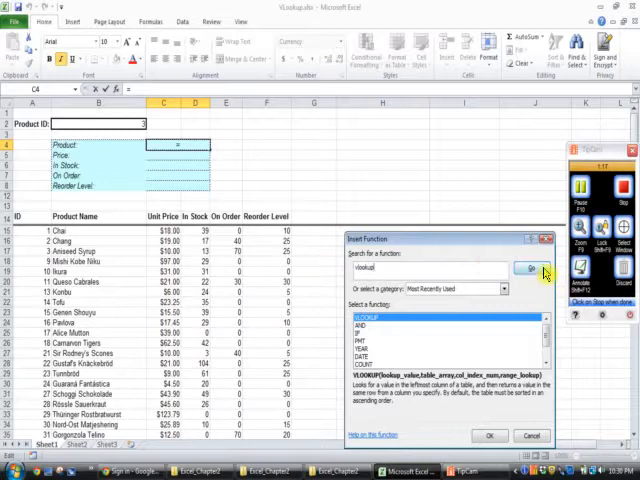
click(530, 270)
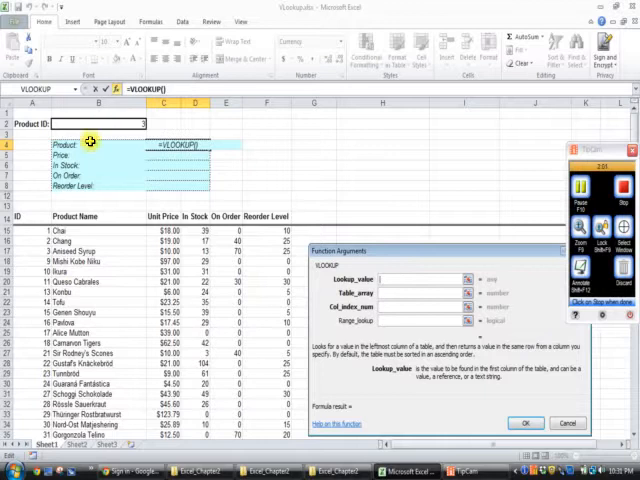
mouse_move(88, 178)
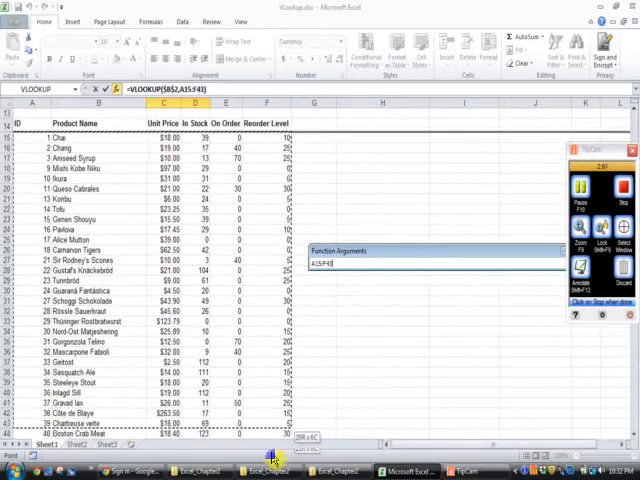
Step: Set Lookup_value to $B$2 and select the product table as Table_array
scroll(down, 3)
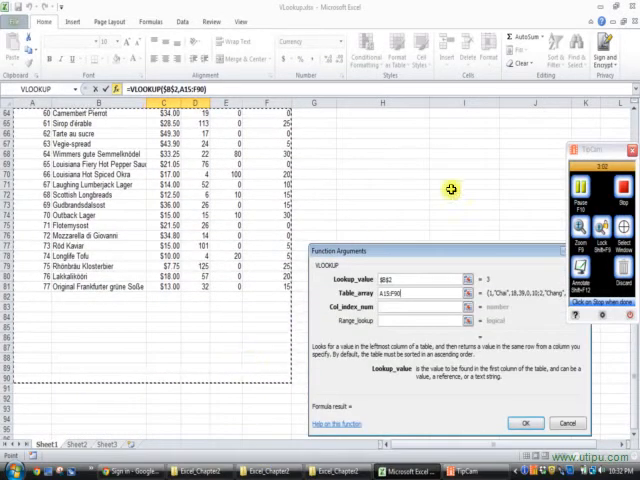
mouse_move(488, 228)
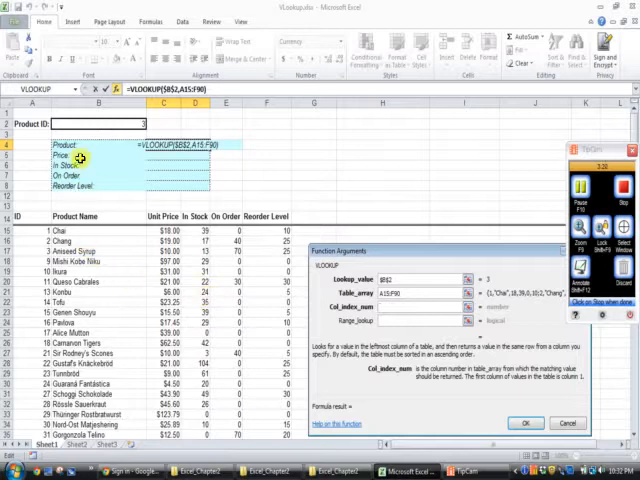
mouse_move(84, 218)
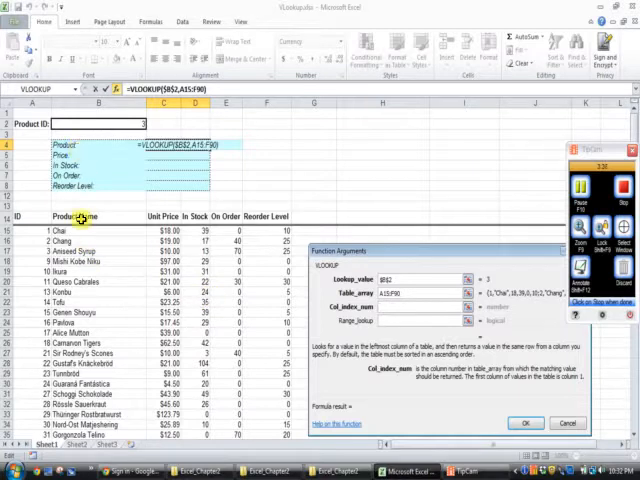
mouse_move(100, 230)
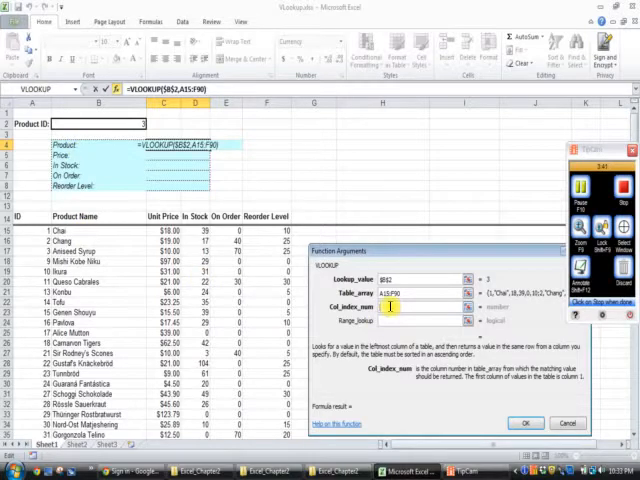
Step: Set Col_index_num to 2 and Range_lookup to FALSE, completing the Product VLOOKUP
text(2)
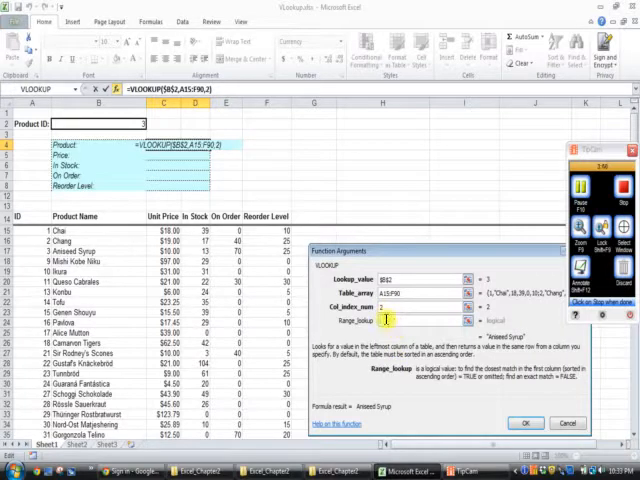
text(f)
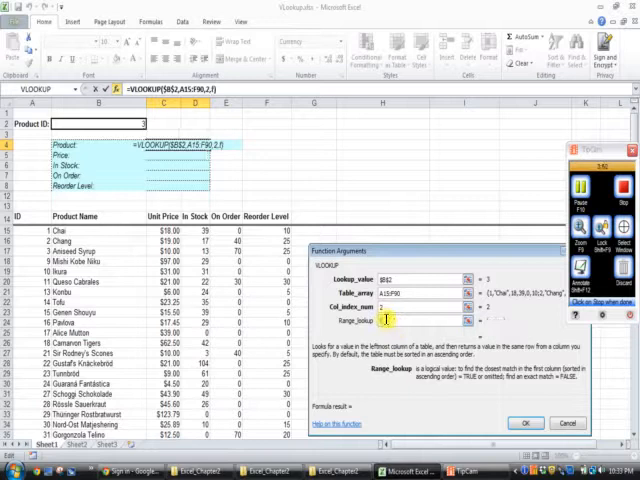
text(fals)
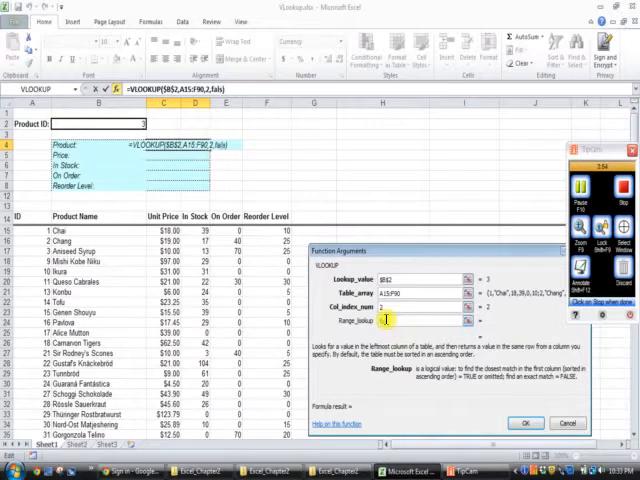
text(false)
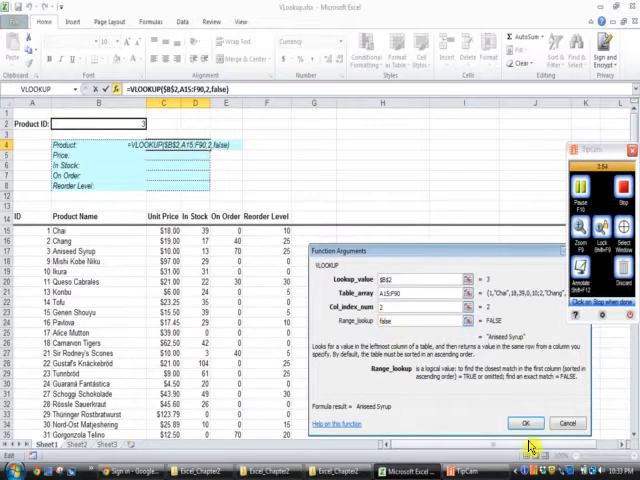
click(520, 424)
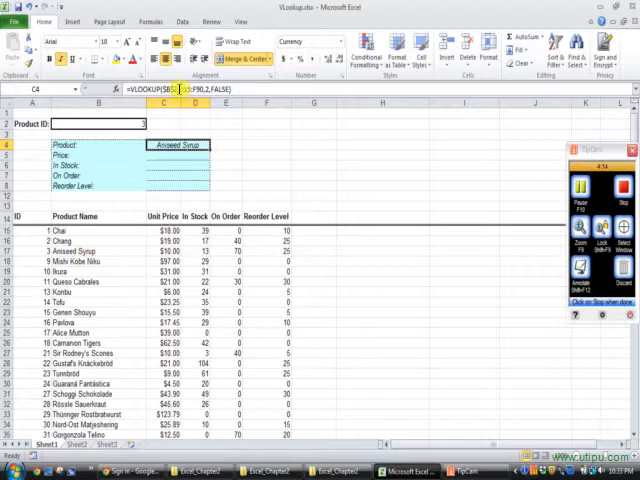
Step: Make the Product formula's references to B2 and A10:F88 absolute with $ signs
double_click(178, 144)
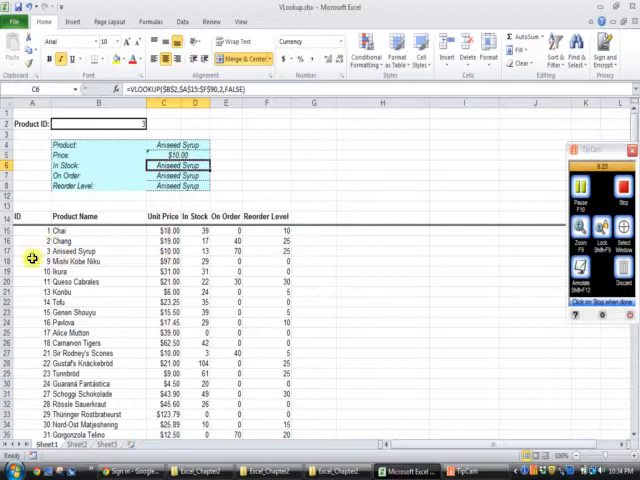
mouse_move(88, 252)
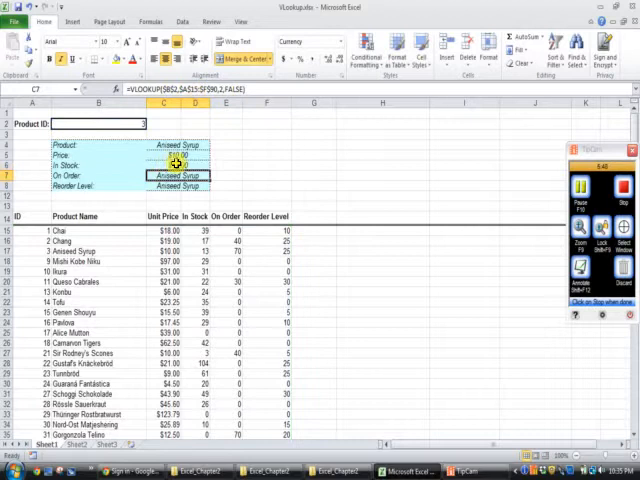
Step: Format the In Stock result as General with no decimals so it shows 13
click(178, 164)
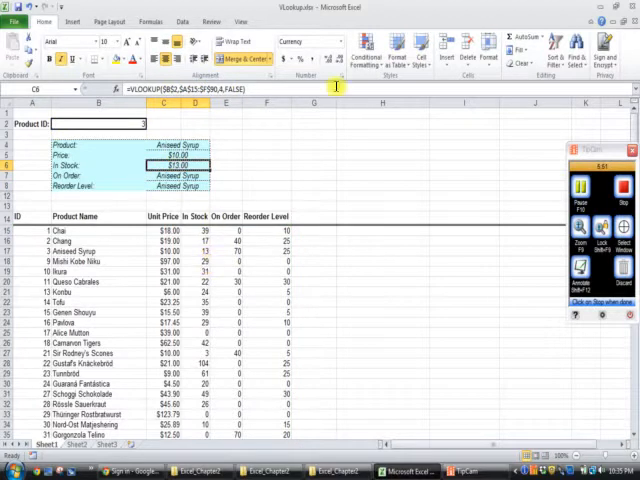
mouse_move(338, 50)
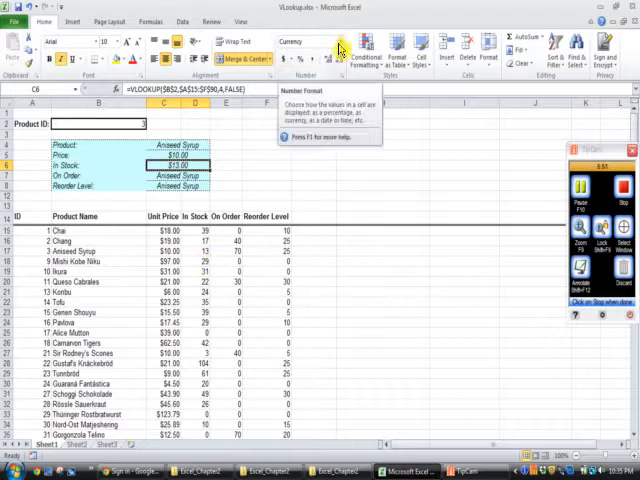
click(338, 46)
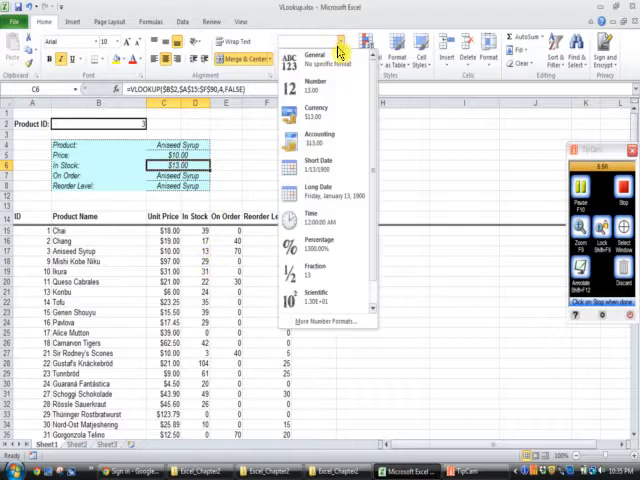
click(336, 64)
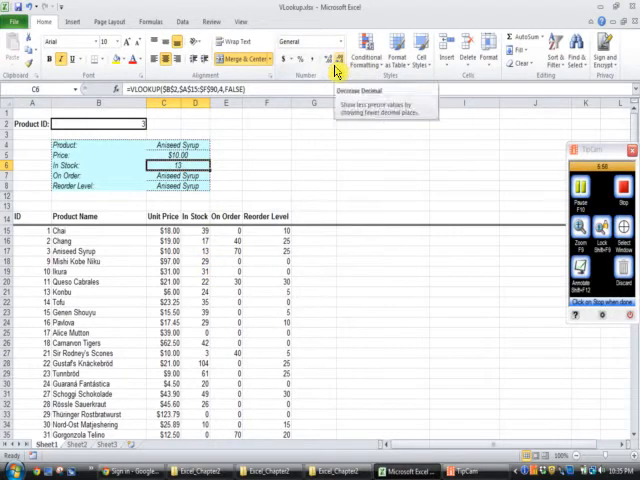
click(178, 176)
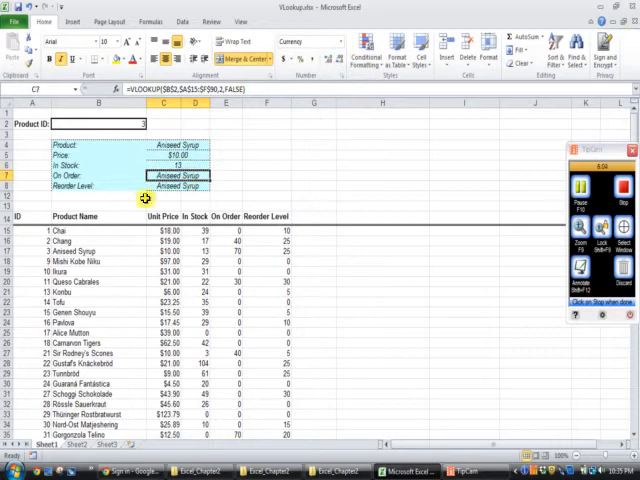
mouse_move(152, 272)
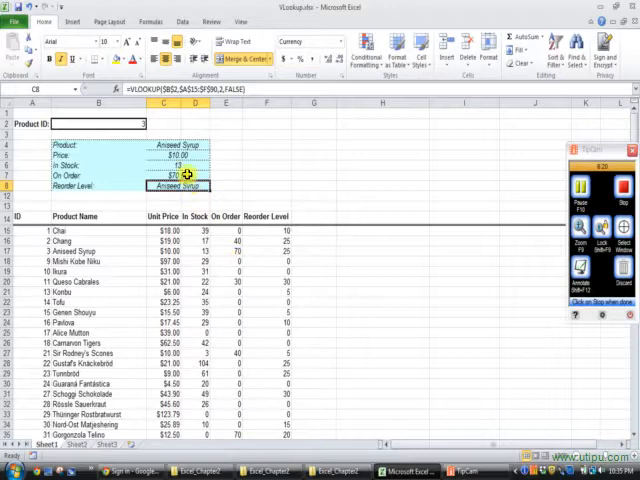
Step: Show the On Order result 70 as a plain General number
click(178, 176)
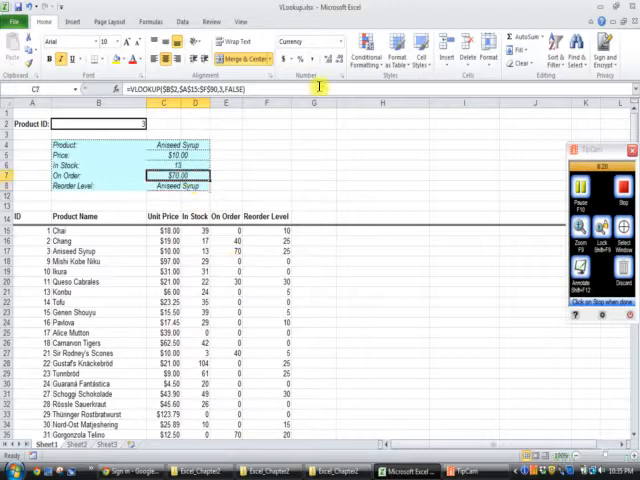
mouse_move(340, 48)
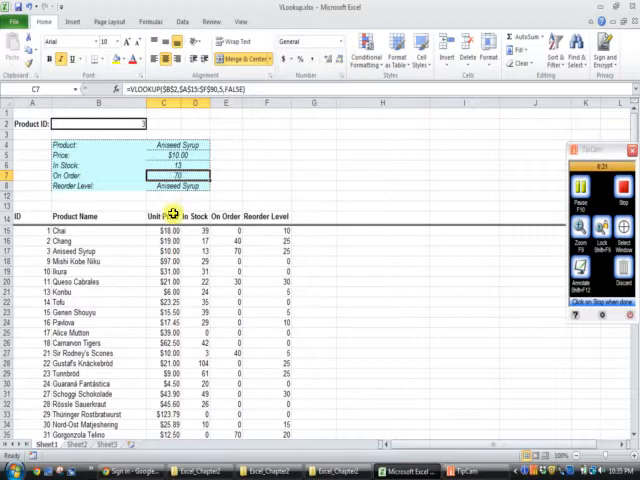
Step: Change the Reorder Level VLOOKUP's column index to 6
click(180, 186)
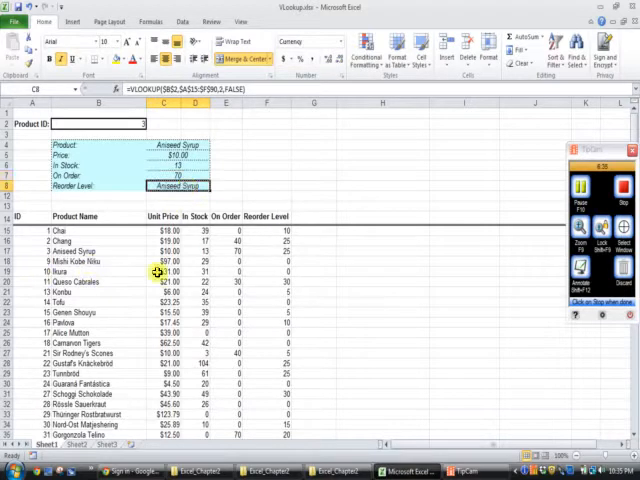
mouse_move(284, 272)
text(6)
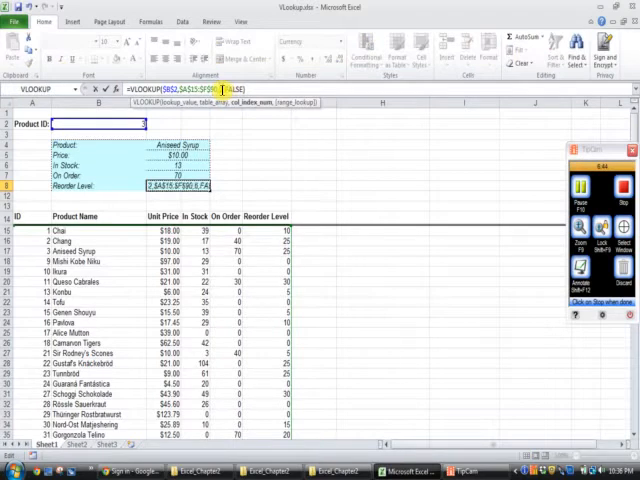
key(Enter)
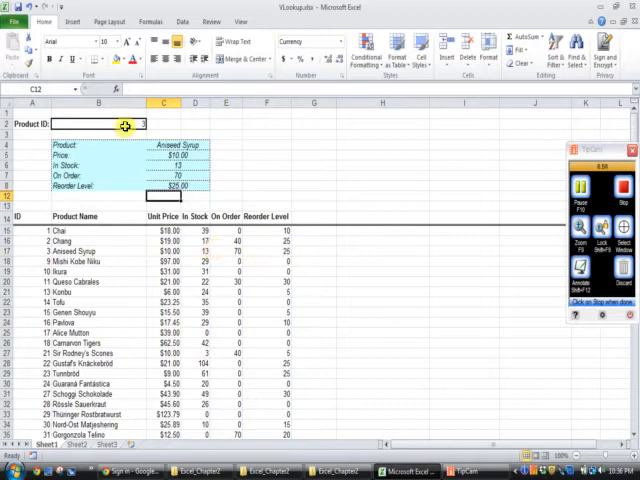
Step: Enter product IDs 14 then 77 to check the form updates all five fields
click(100, 122)
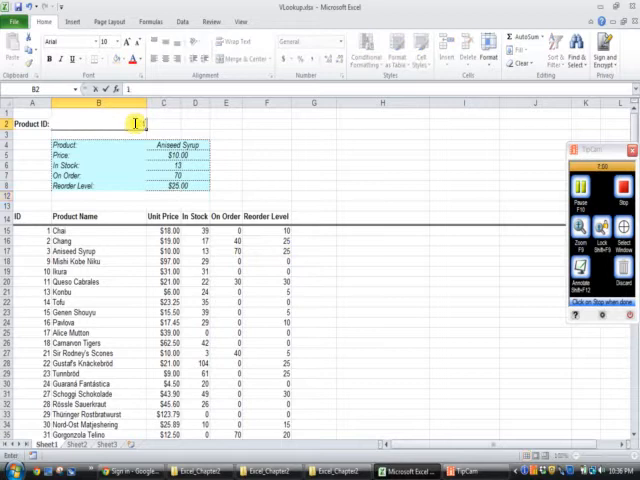
text(14)
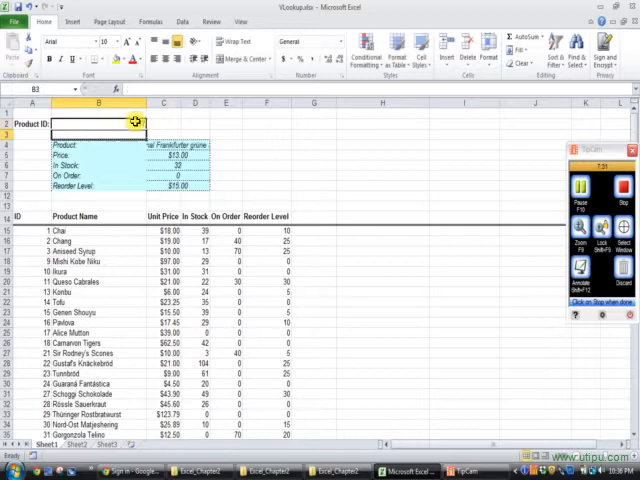
text(77)
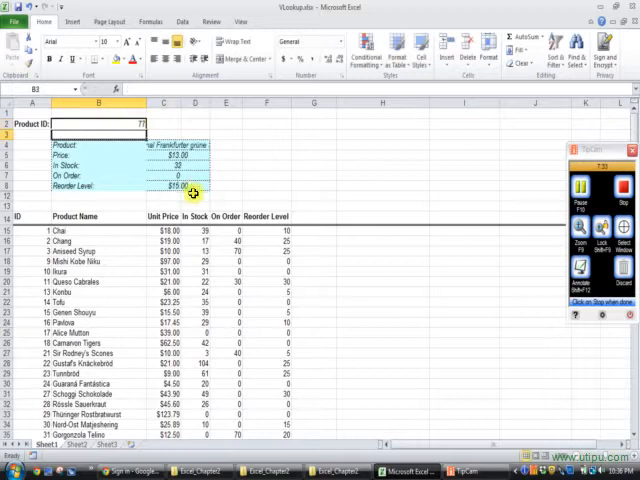
scroll(down, 3)
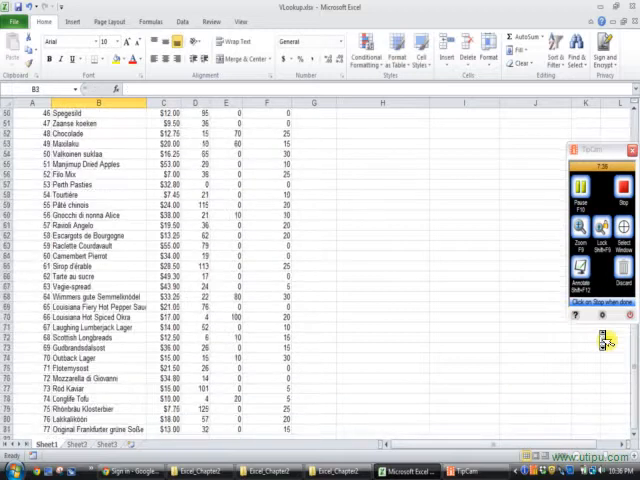
scroll(down, 3)
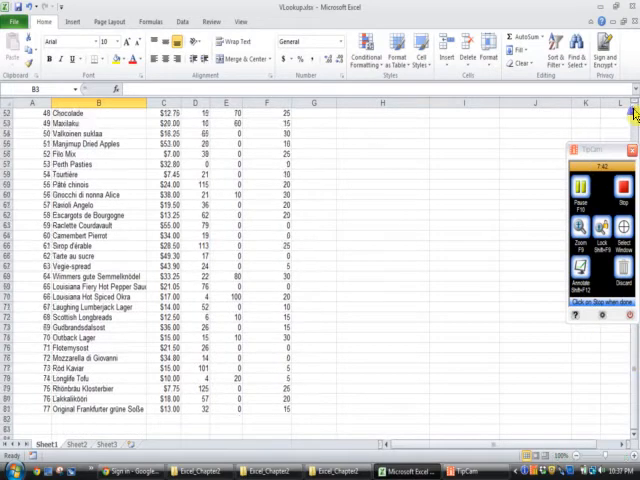
scroll(up, 3)
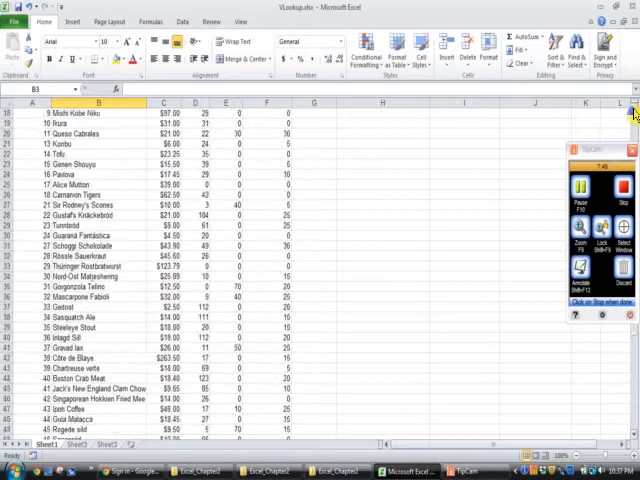